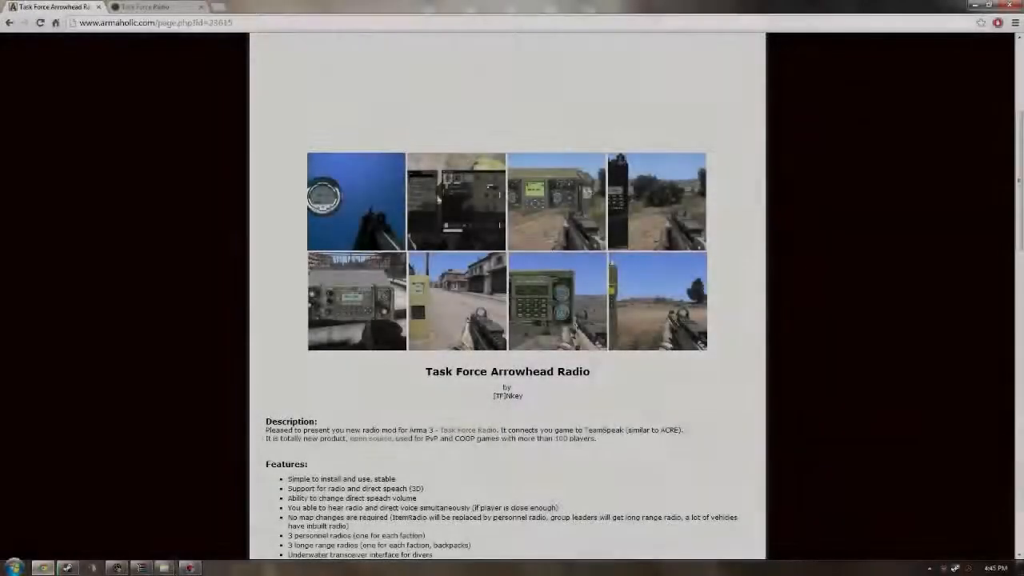
# Step: Extract the downloaded 0.8.1 archive to the Desktop with WinRAR's Extract To
pyautogui.scroll(-3)
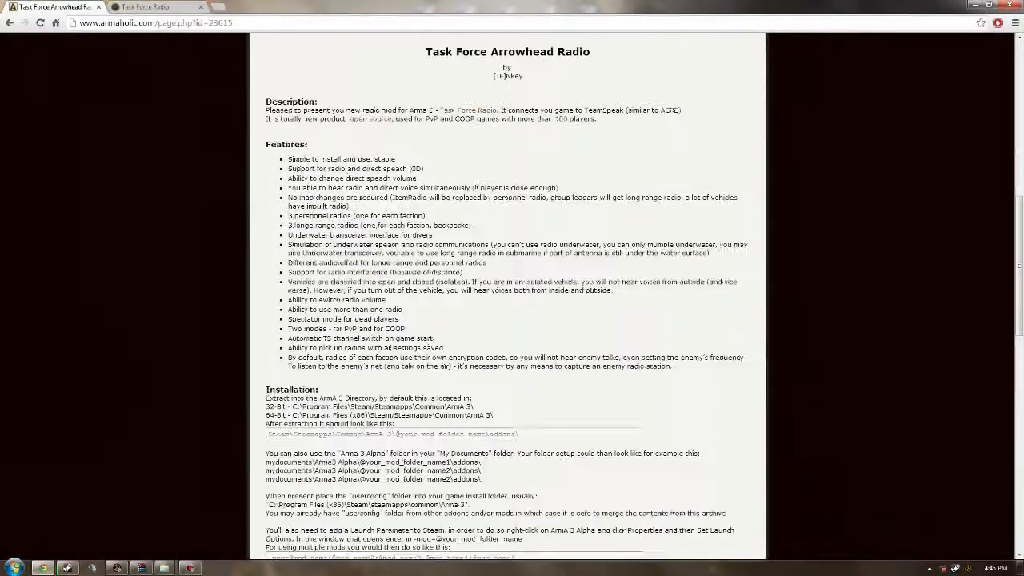
pyautogui.scroll(3)
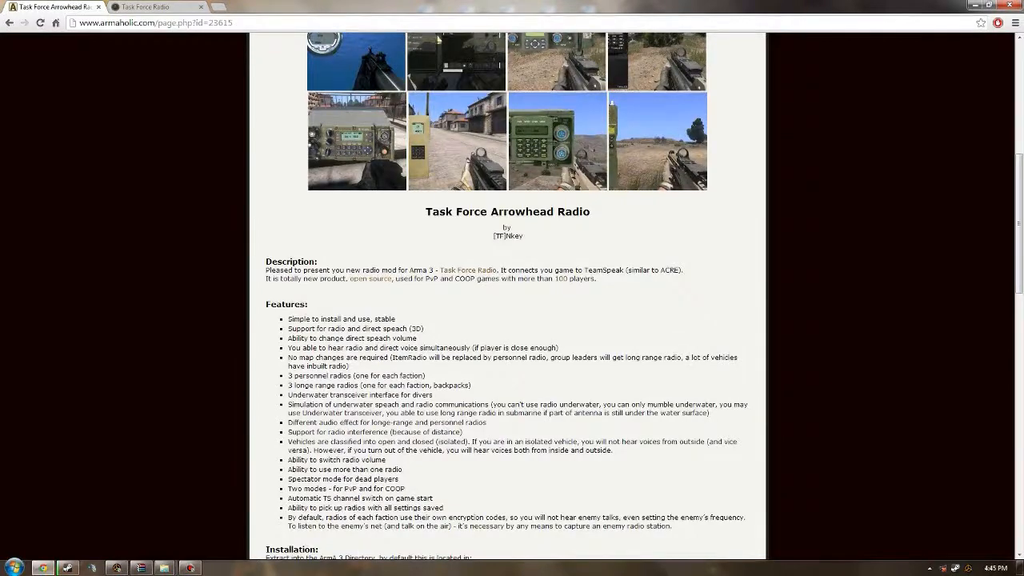
pyautogui.scroll(-3)
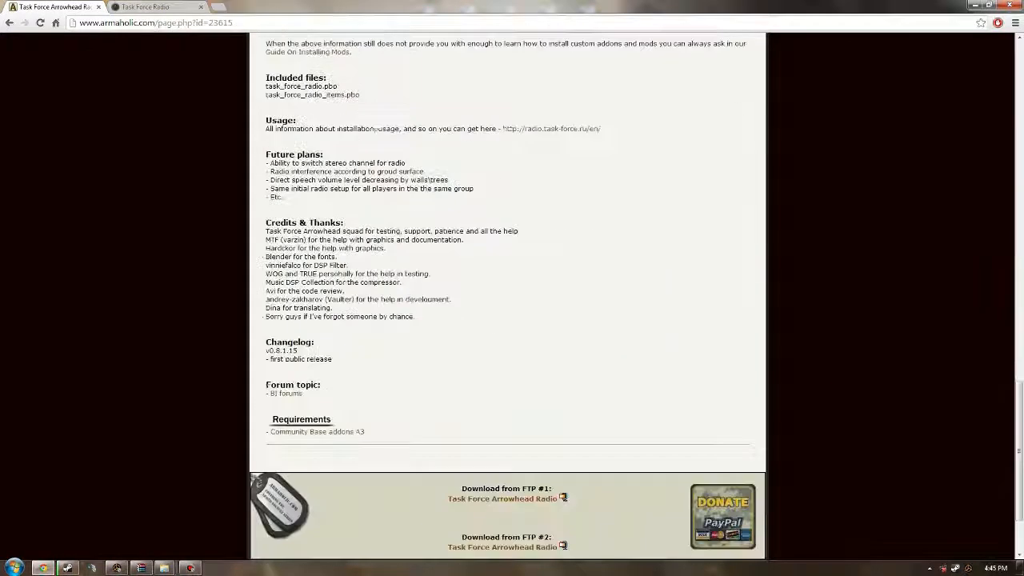
pyautogui.scroll(3)
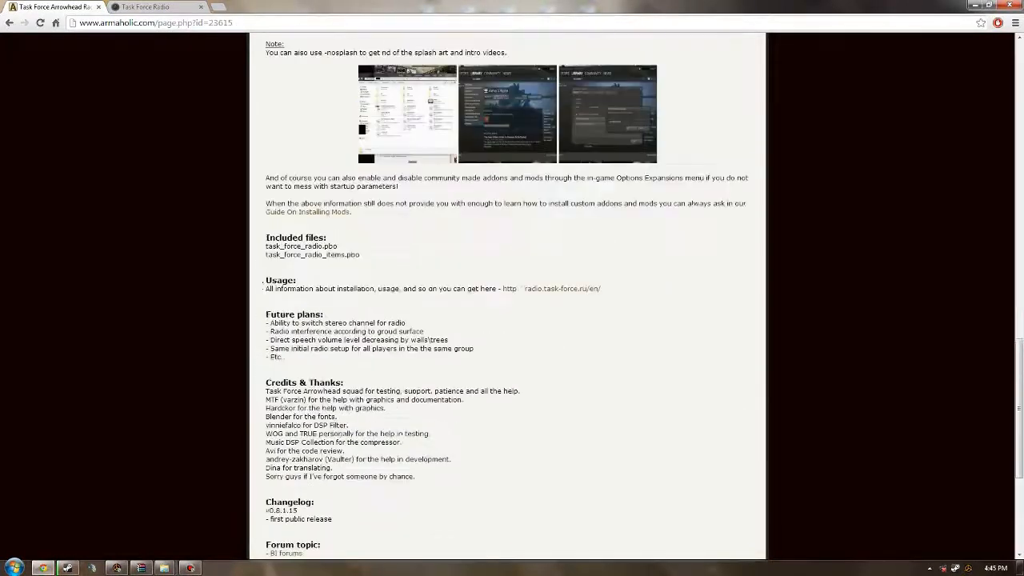
pyautogui.scroll(-3)
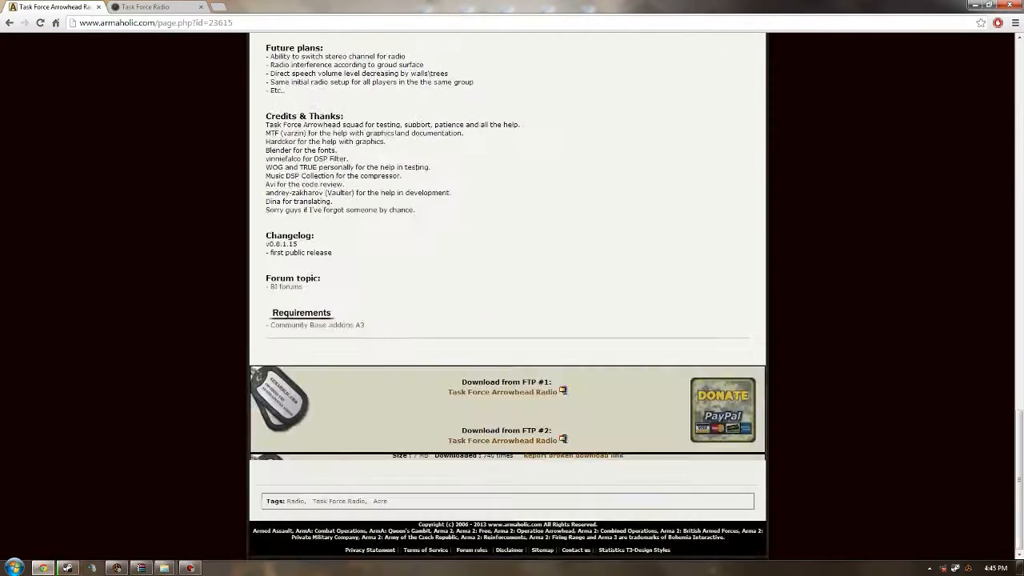
pyautogui.moveTo(502, 392)
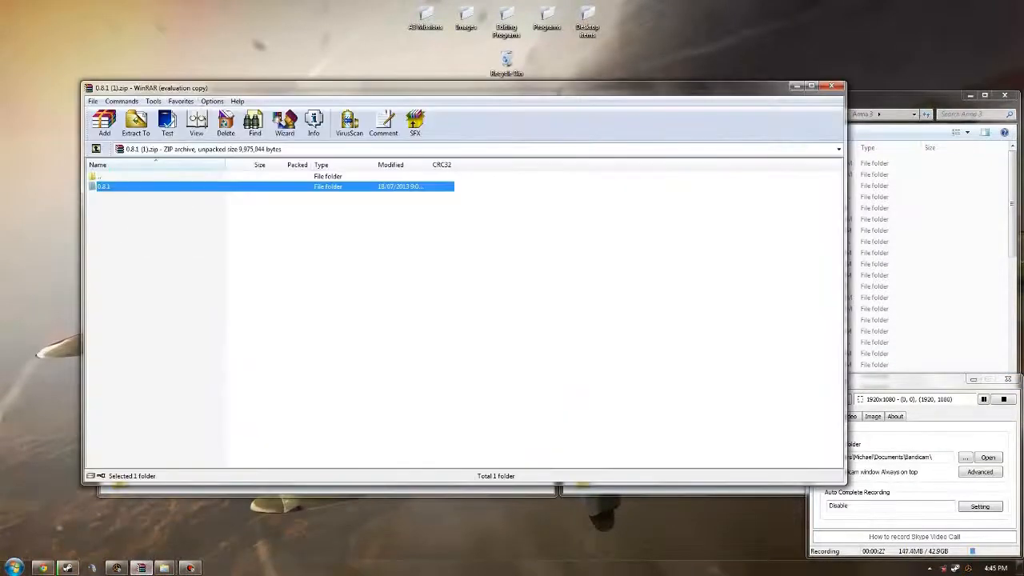
pyautogui.click(135, 124)
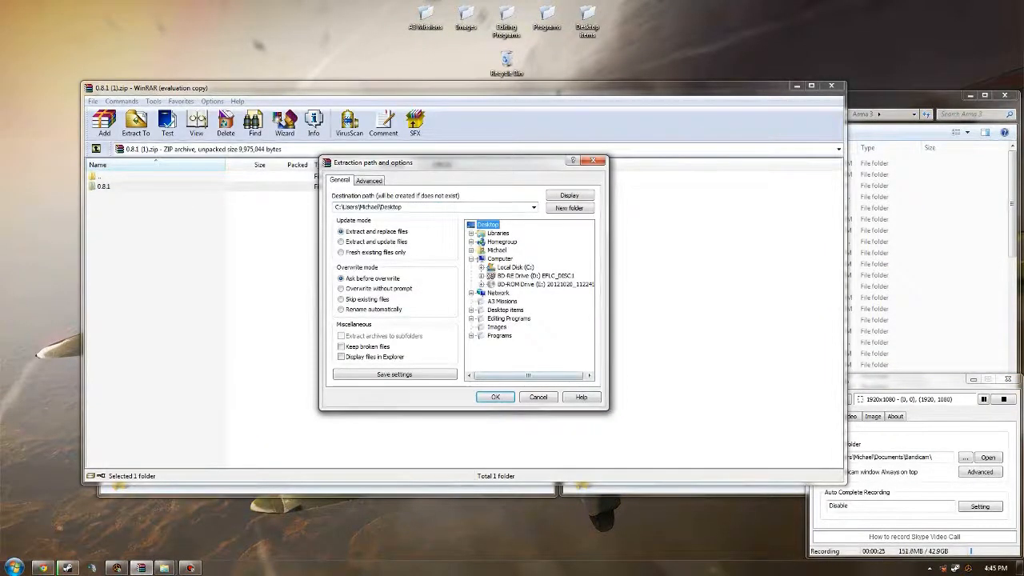
pyautogui.click(494, 397)
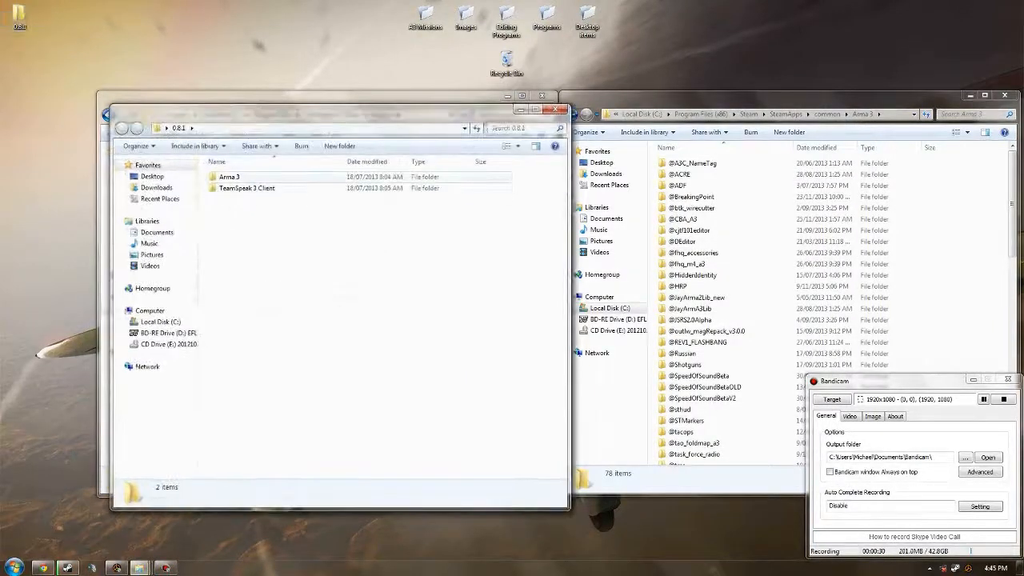
# Step: Open the Arma 3 folder inside the extracted 0.8.1 package
pyautogui.doubleClick(229, 177)
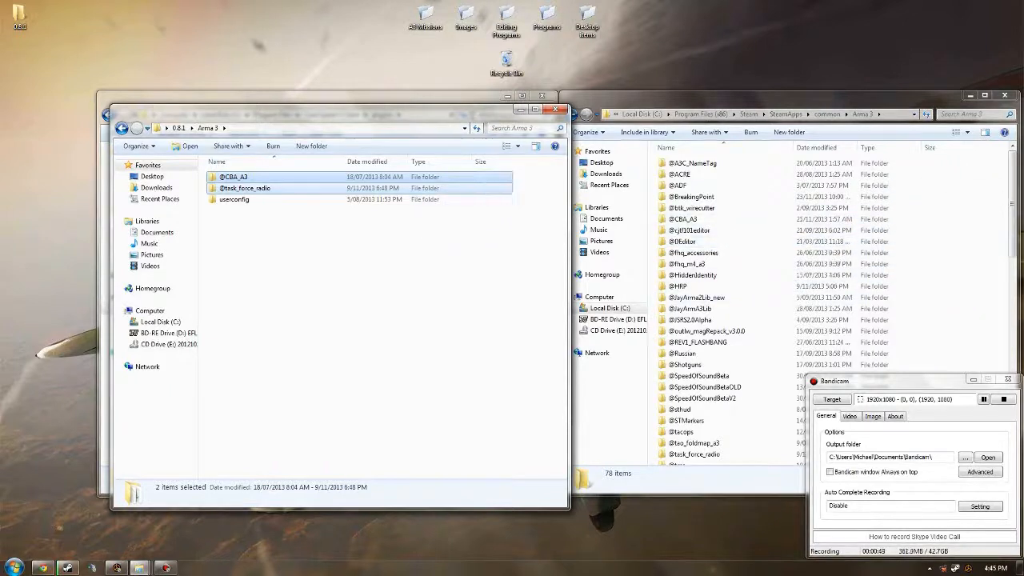
# Step: Open the package's userconfig and the game directory's userconfig, selecting the task_force_radio folder
pyautogui.click(234, 199)
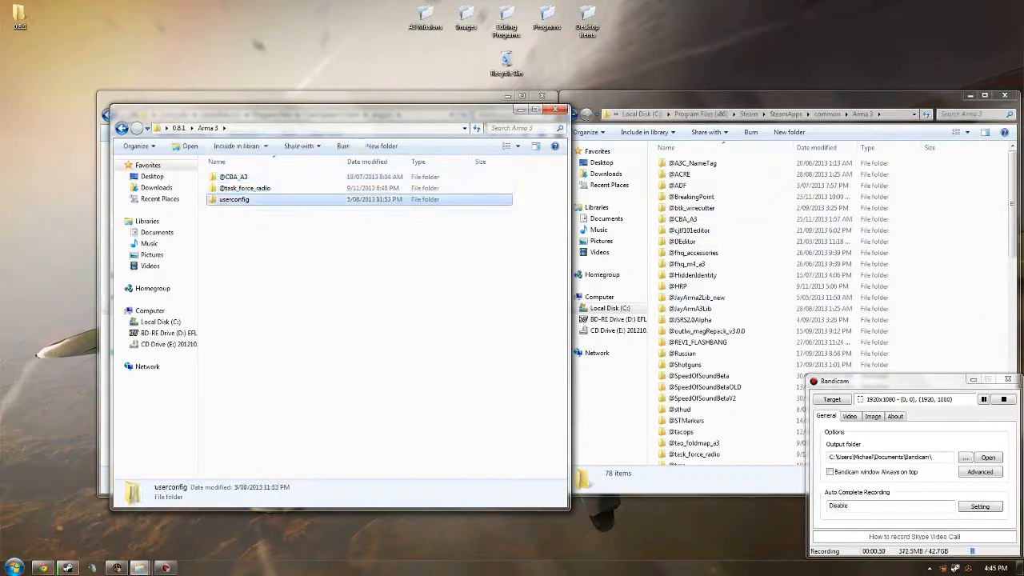
pyautogui.doubleClick(233, 198)
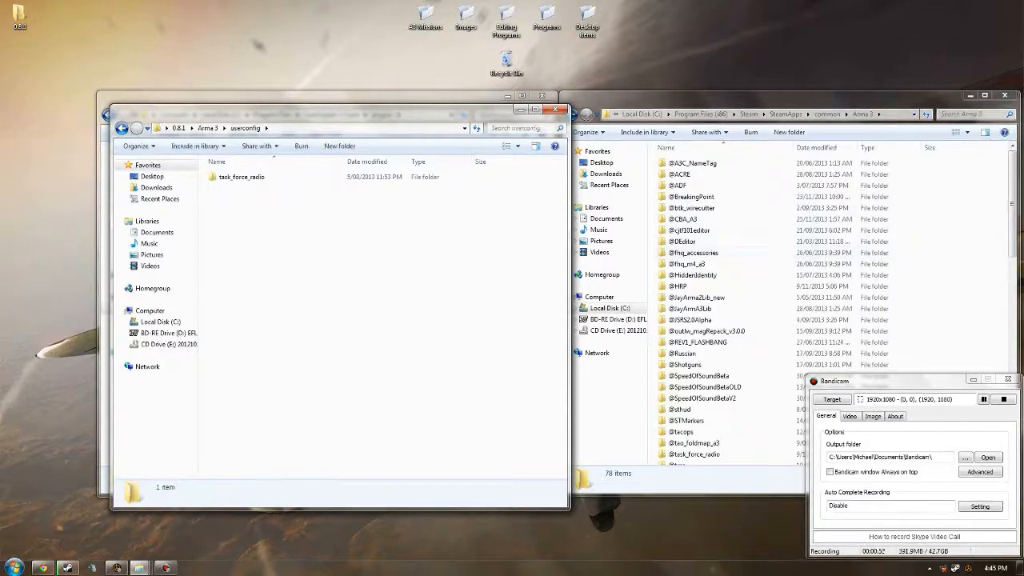
pyautogui.scroll(-3)
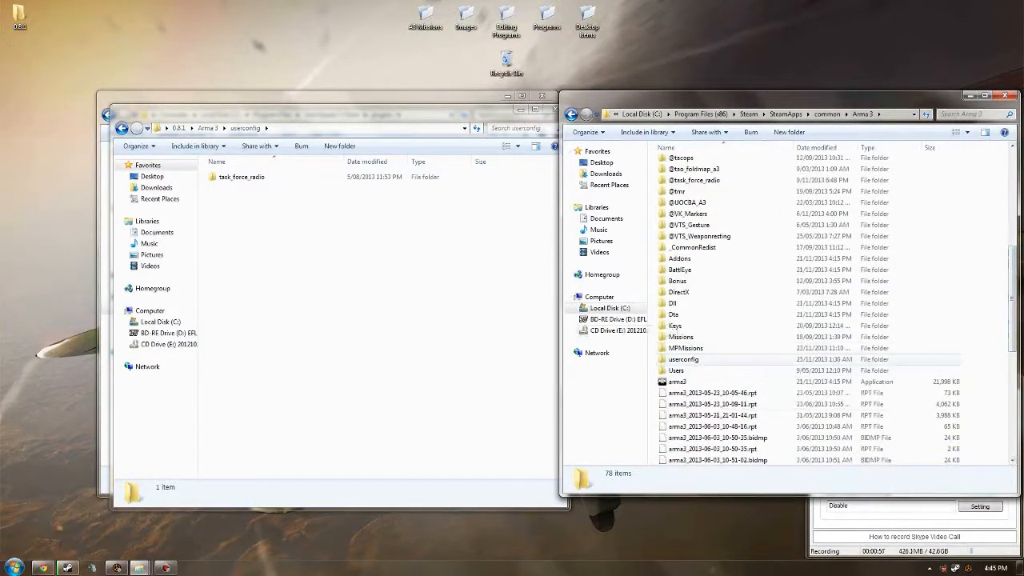
pyautogui.click(242, 176)
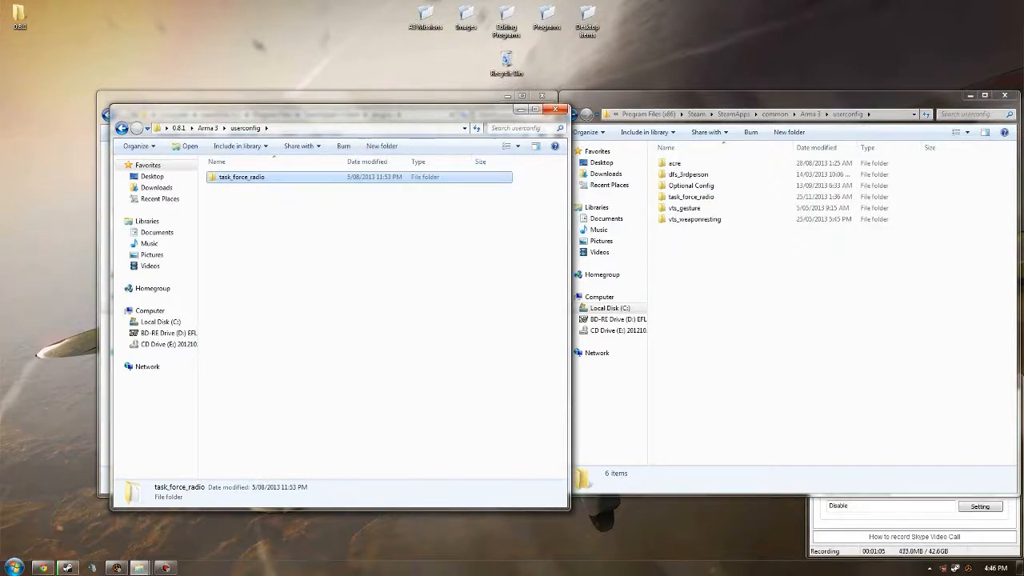
pyautogui.click(224, 128)
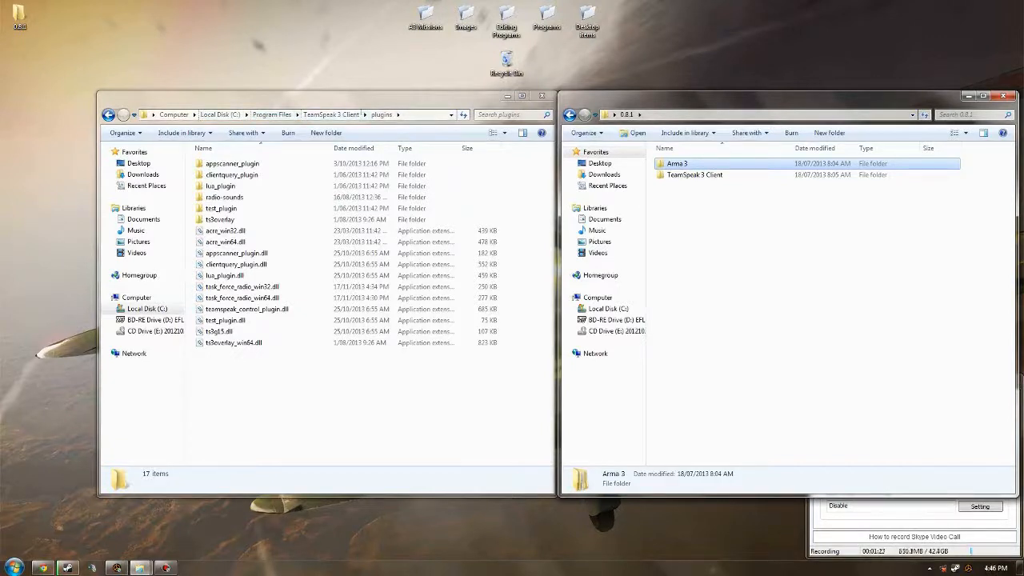
# Step: Drag the radio-sounds folder and task_force_radio DLLs into TeamSpeak 3's plugins folder
pyautogui.click(694, 174)
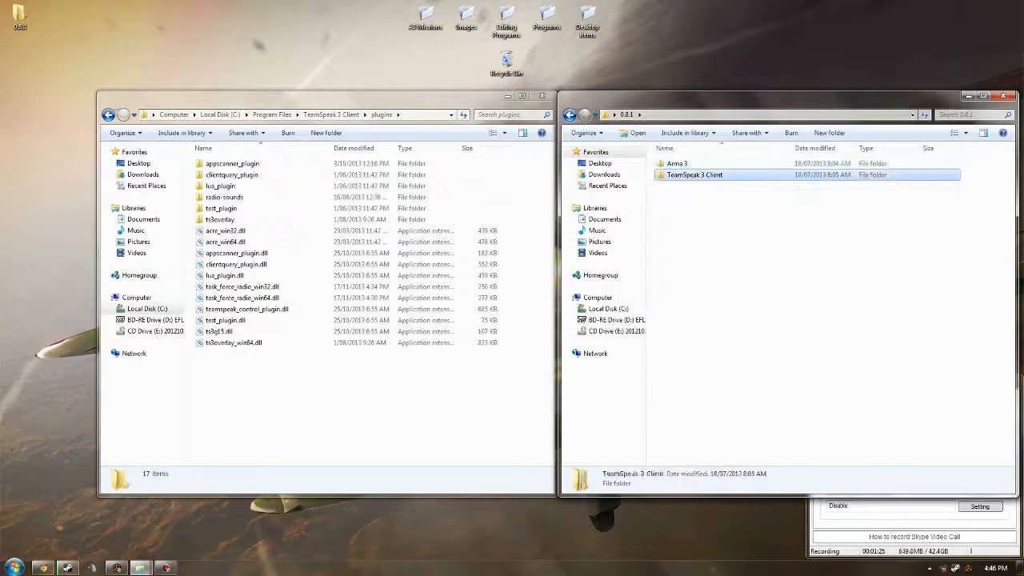
pyautogui.doubleClick(694, 175)
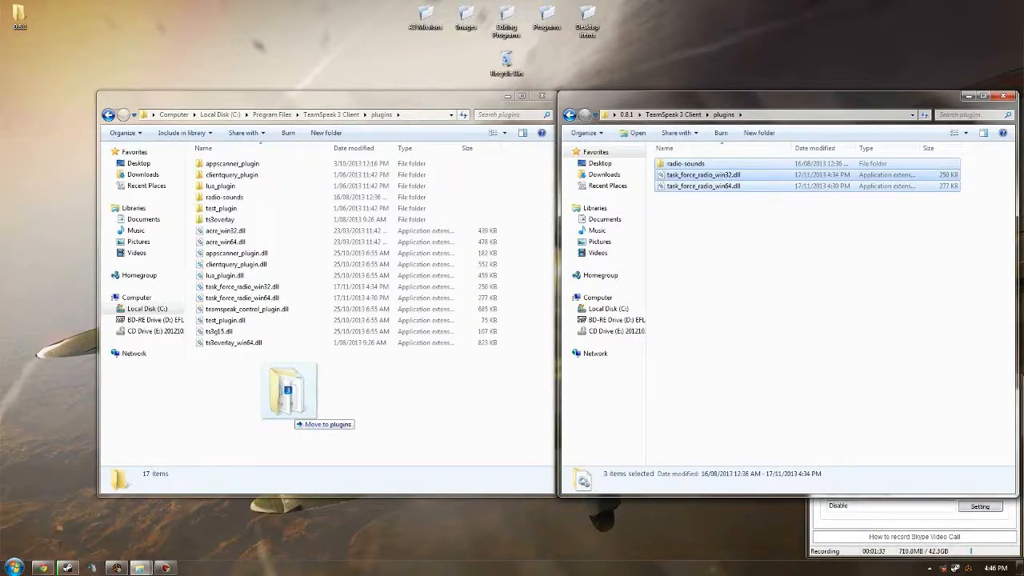
pyautogui.moveTo(288, 392); pyautogui.dragTo(717, 248)
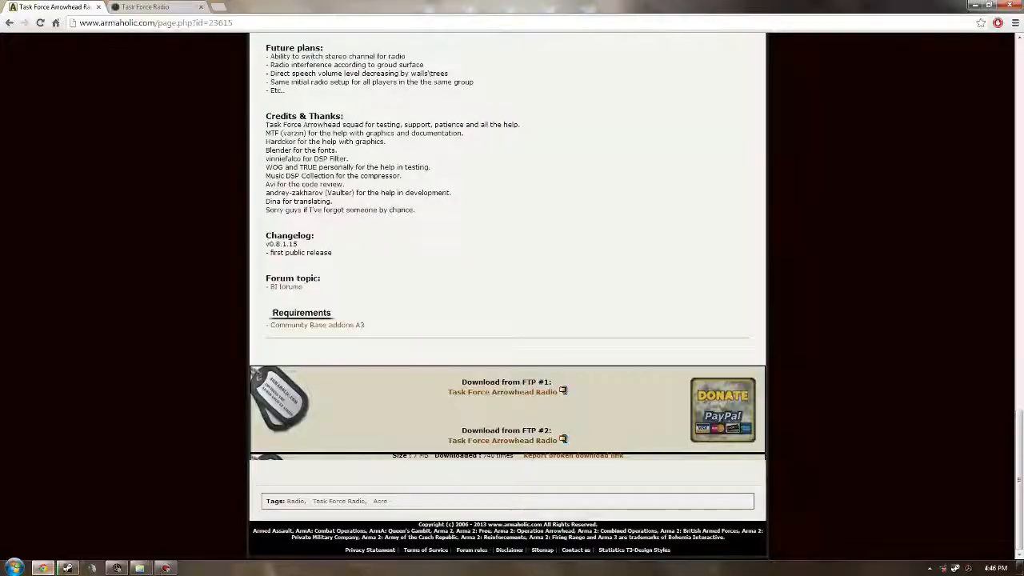
# Step: Switch to the Task Force Radio site tab and scroll up to Installation
pyautogui.click(152, 7)
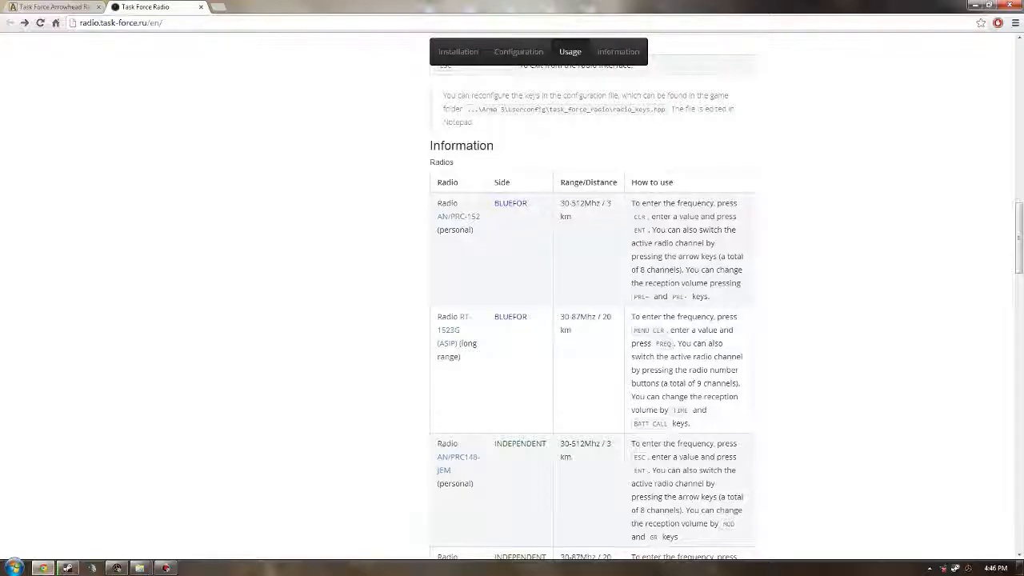
pyautogui.scroll(3)
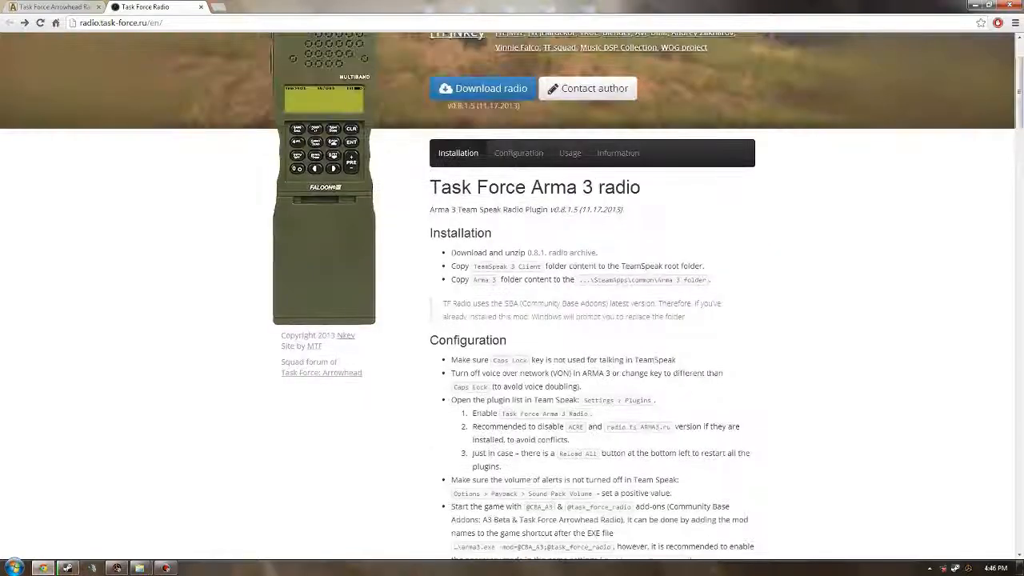
pyautogui.scroll(3)
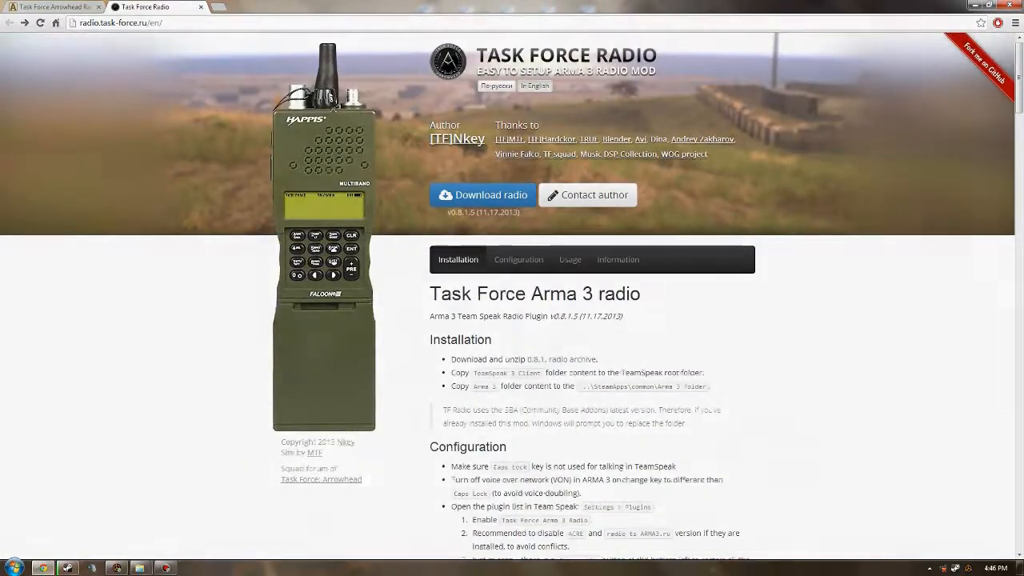